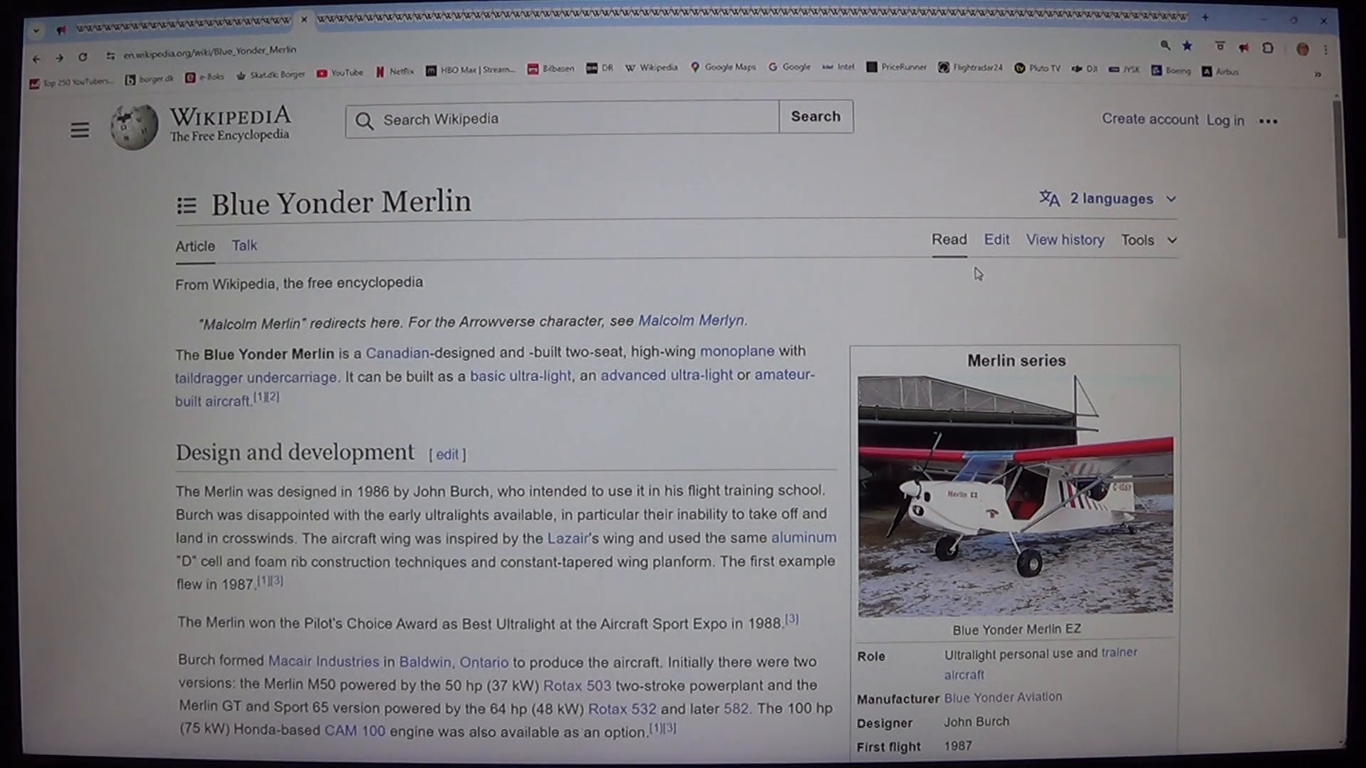
Focus the Blue Yonder Merlin article and scroll down to Design and development.
left_click(1243, 45)
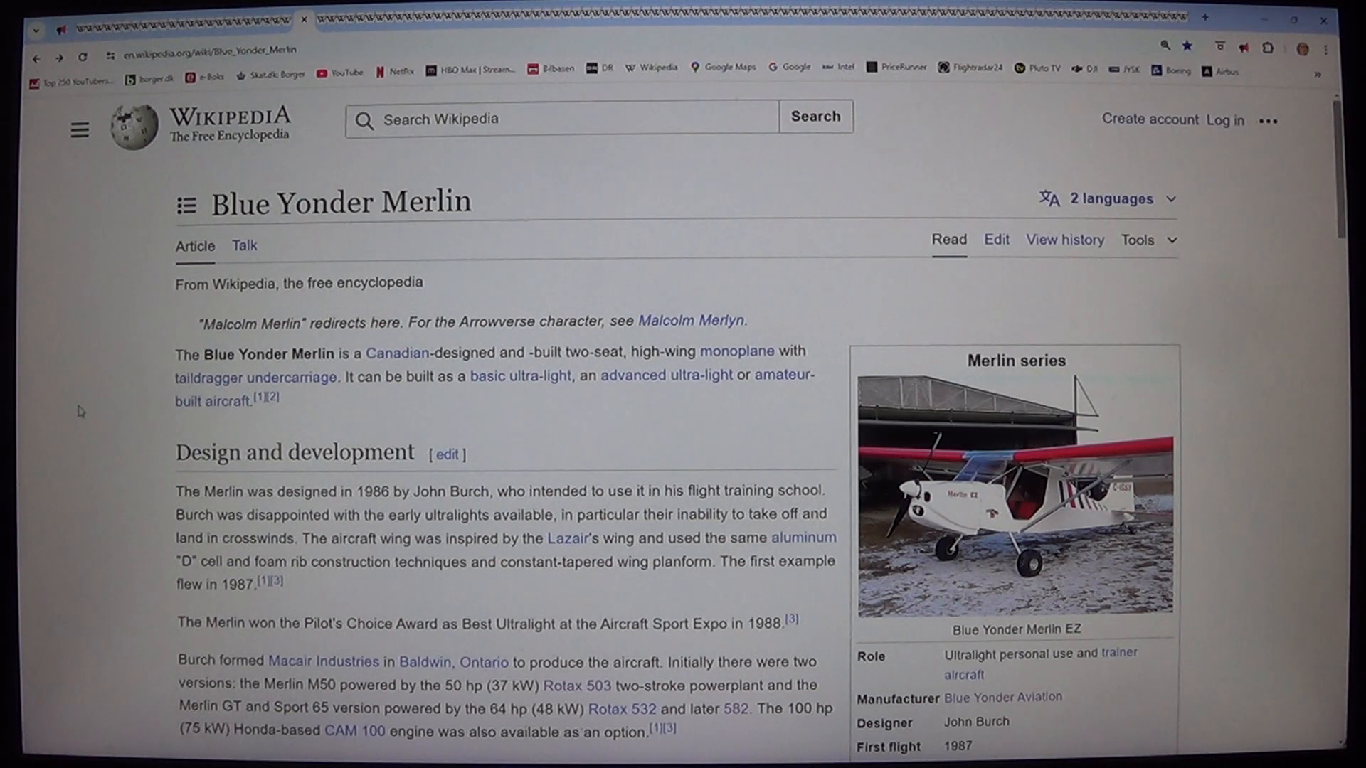
scroll("down", 3)
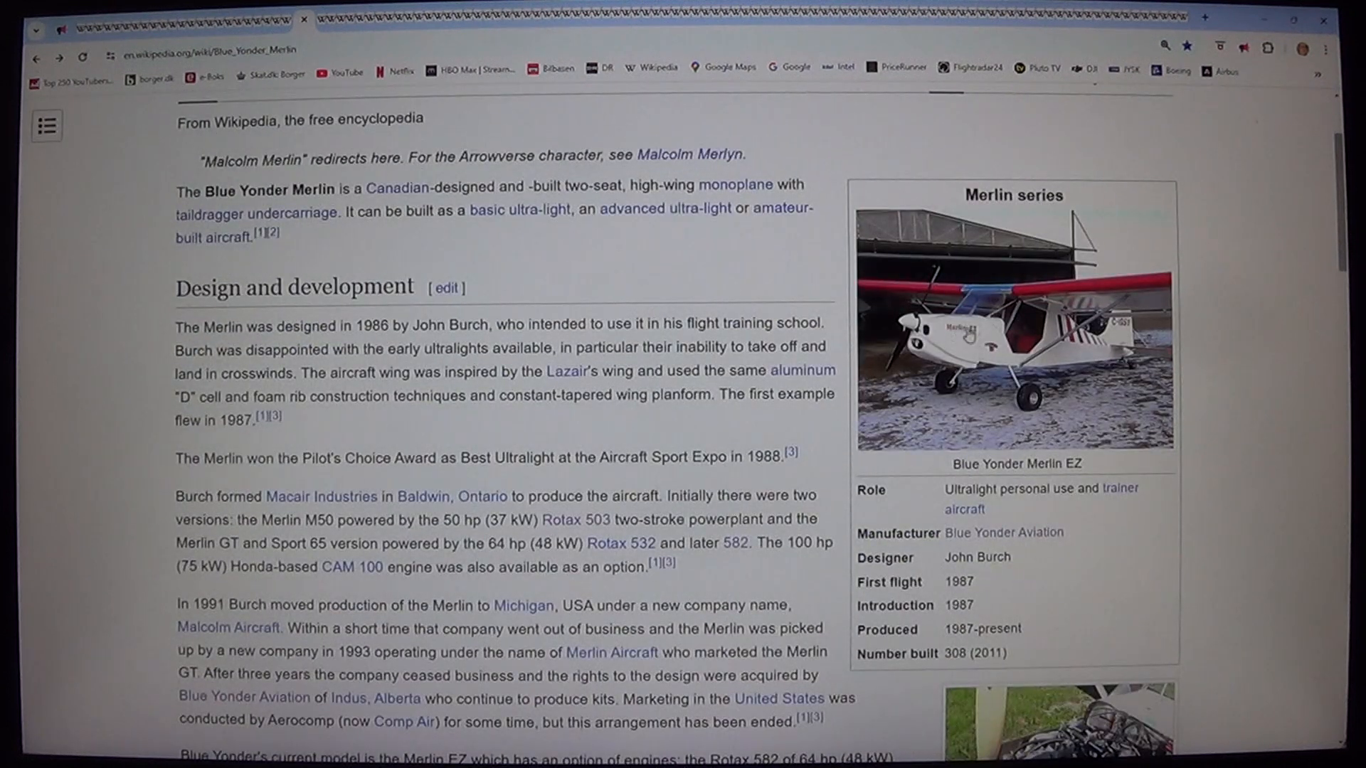
left_click(1006, 338)
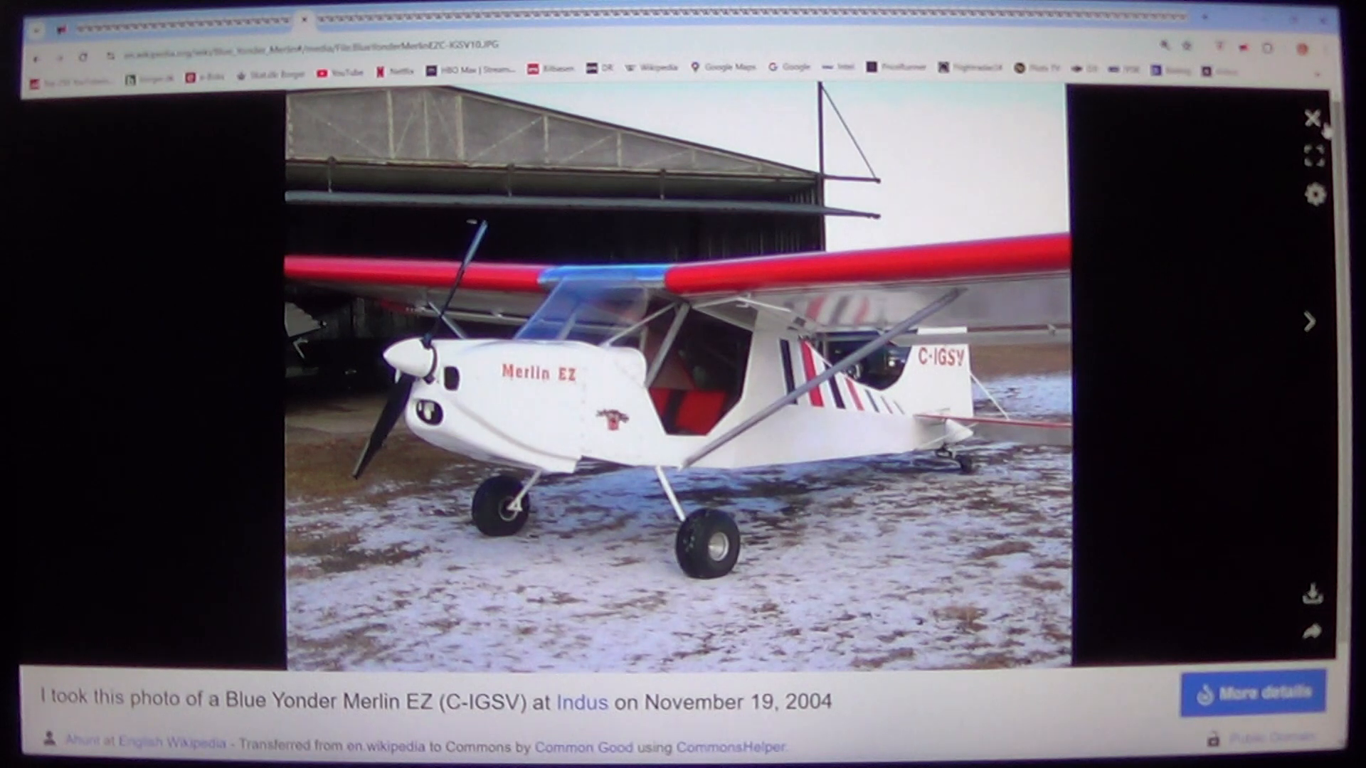
left_click(1310, 119)
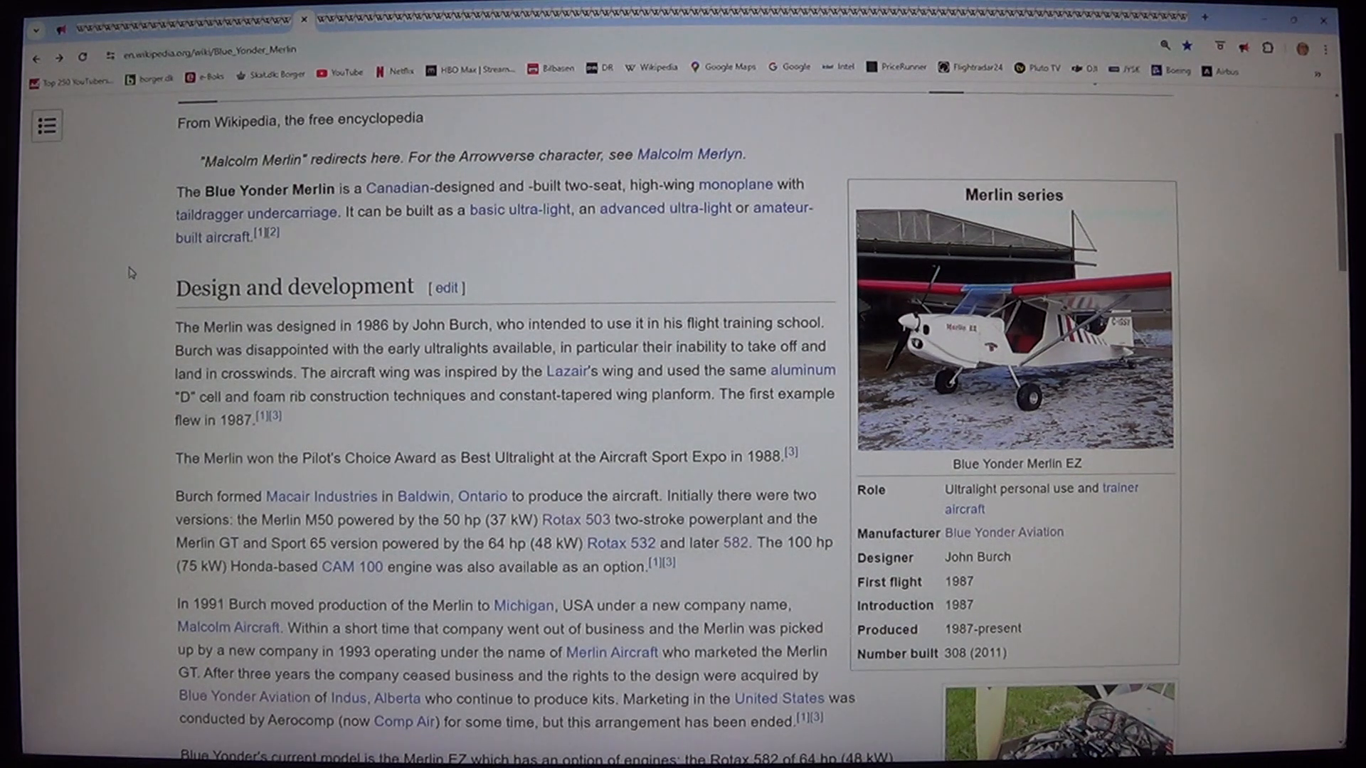
mouse_move(150, 241)
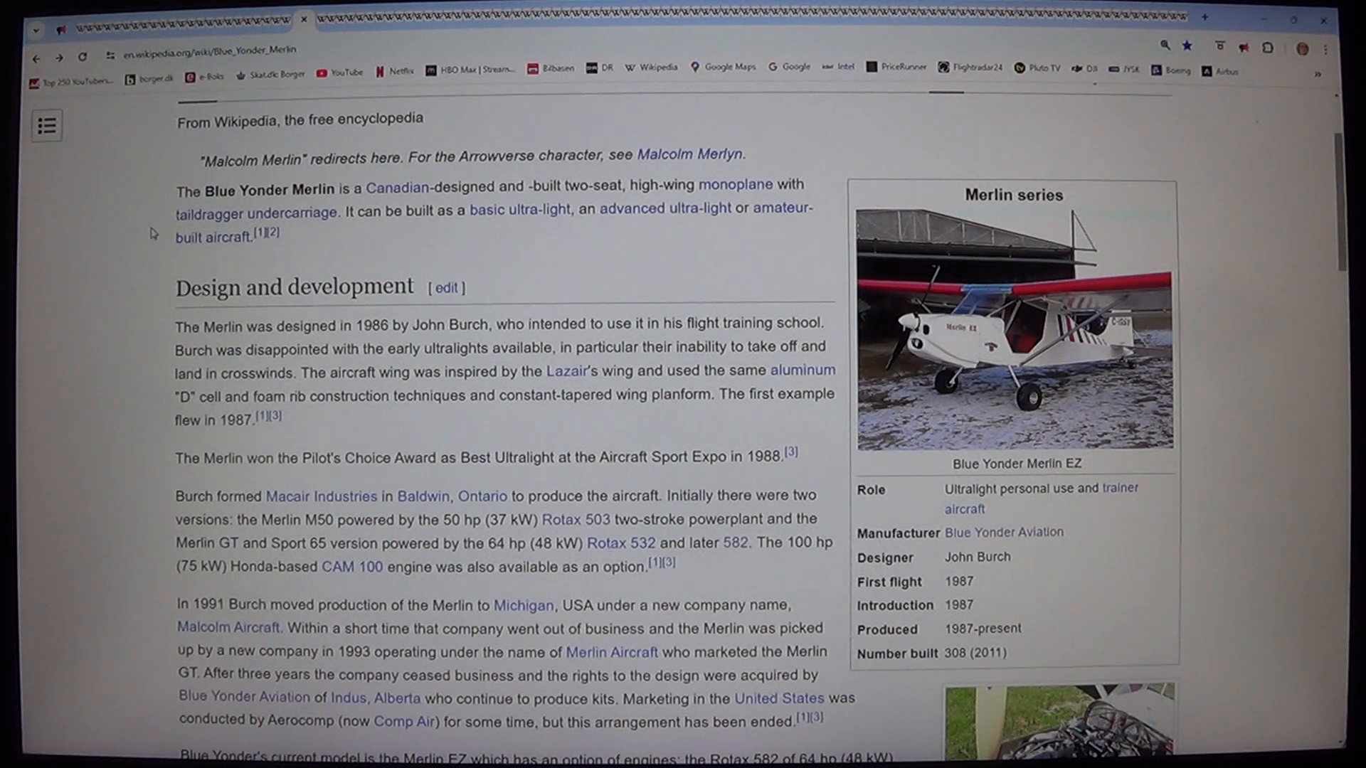
mouse_move(138, 326)
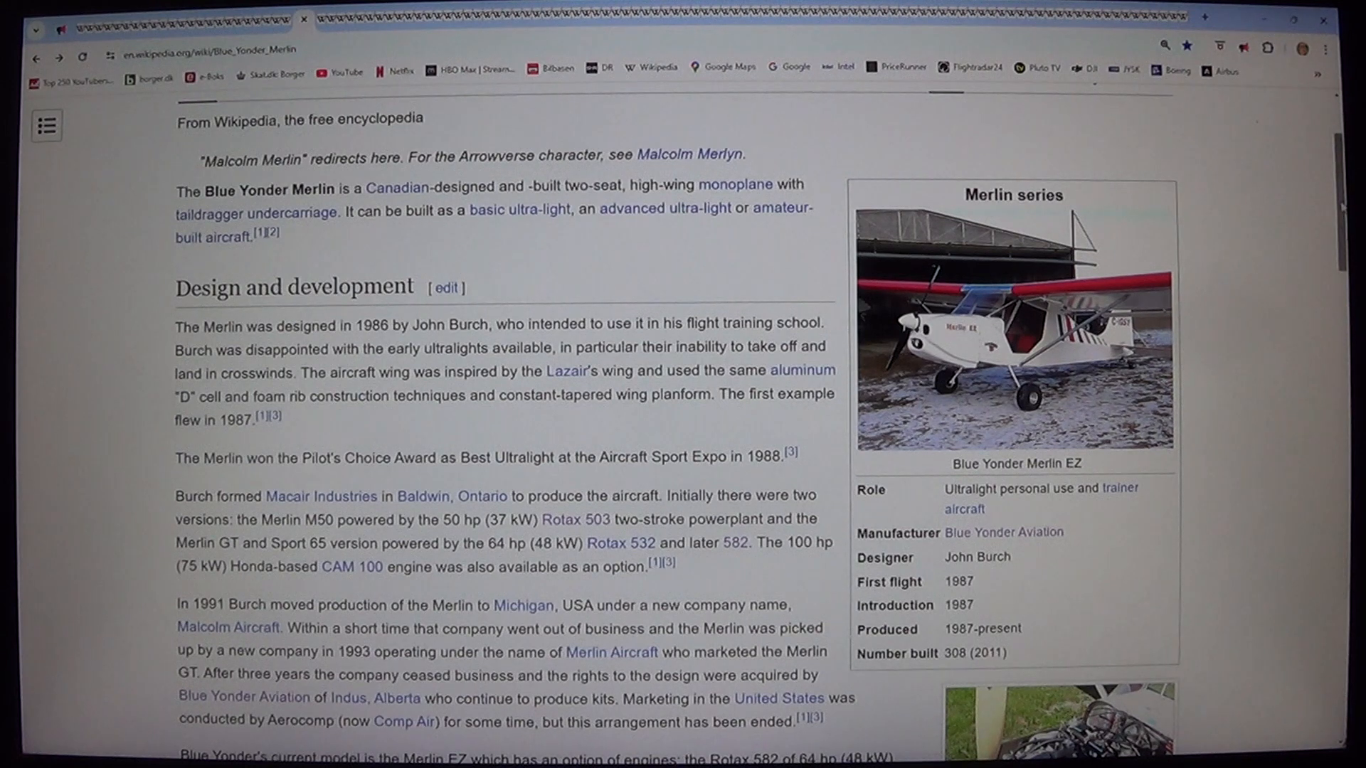
Scroll through the production history to the Merlin EZ model and engine options.
scroll("down", 3)
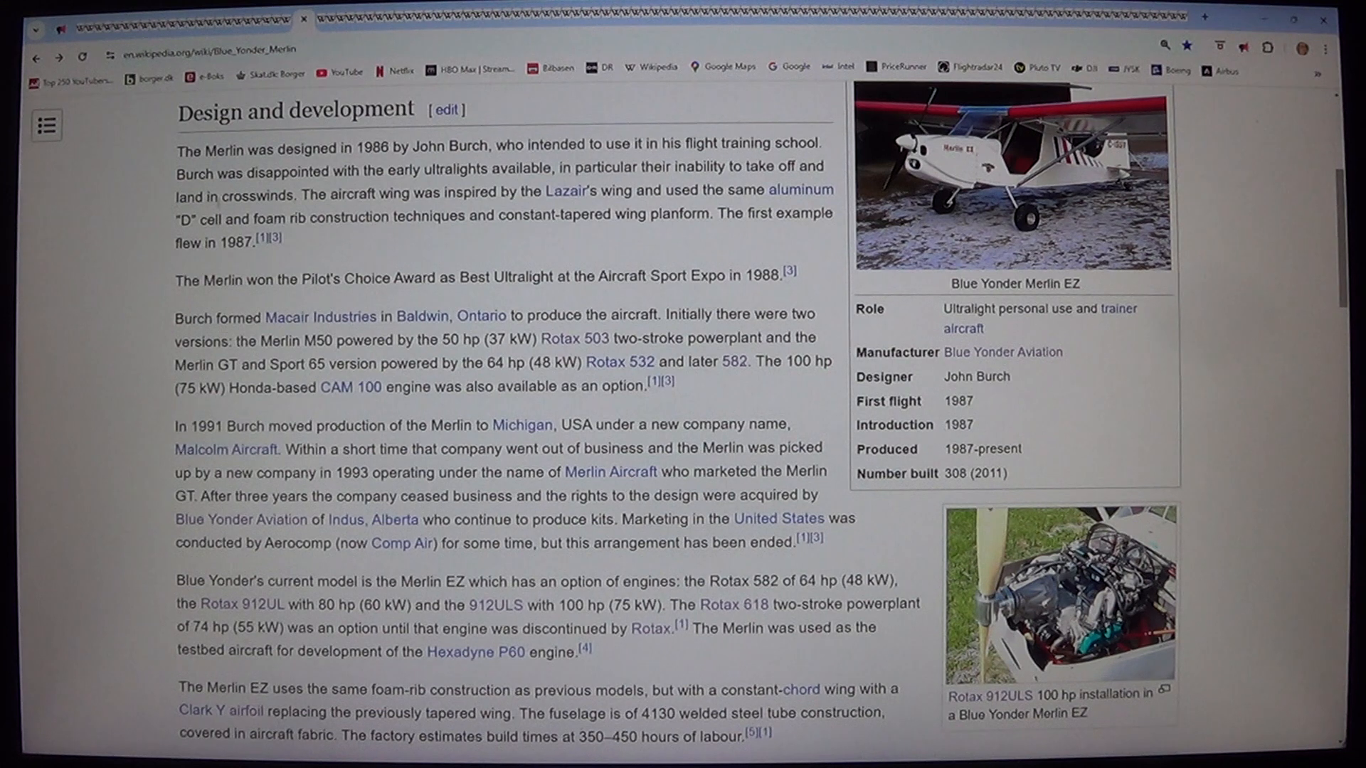
mouse_move(564, 192)
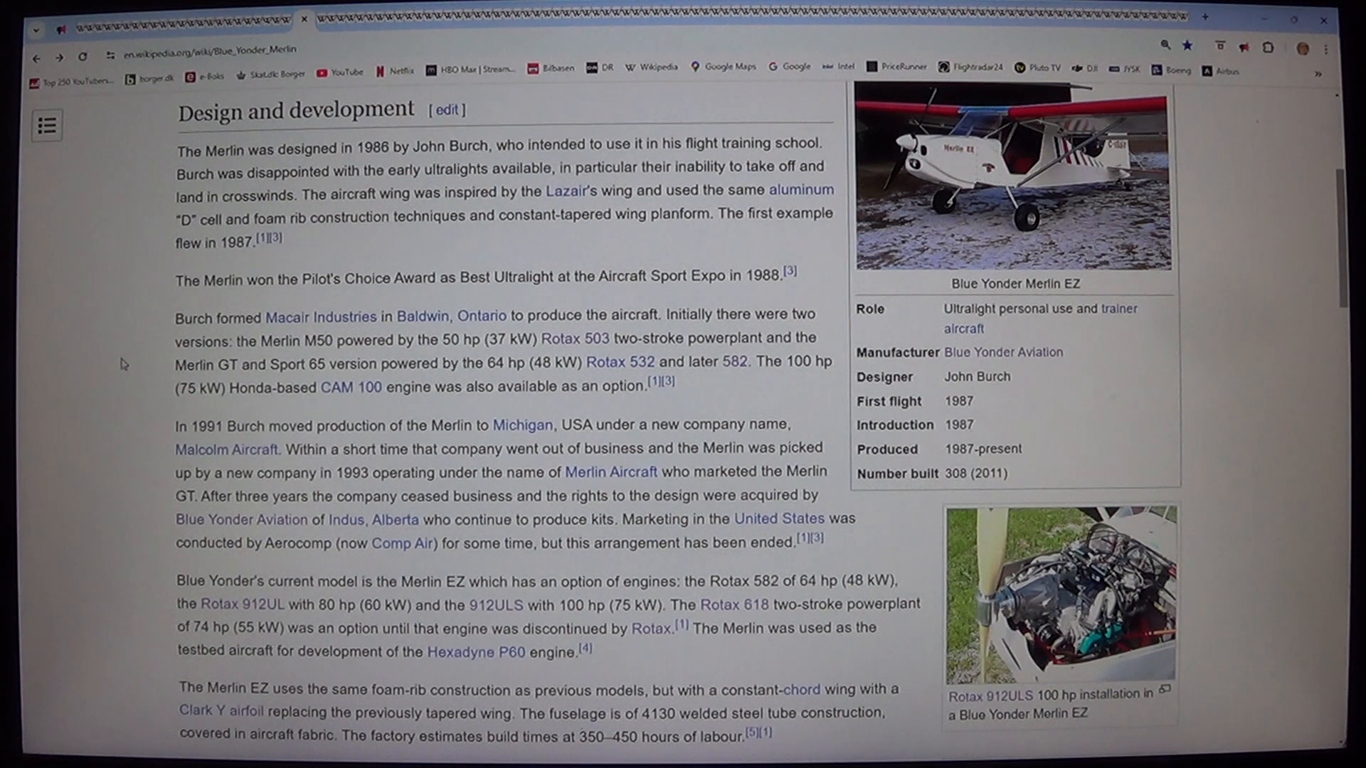
Scroll down to the Merlin Manufacturers heading and its table of companies.
scroll("down", 3)
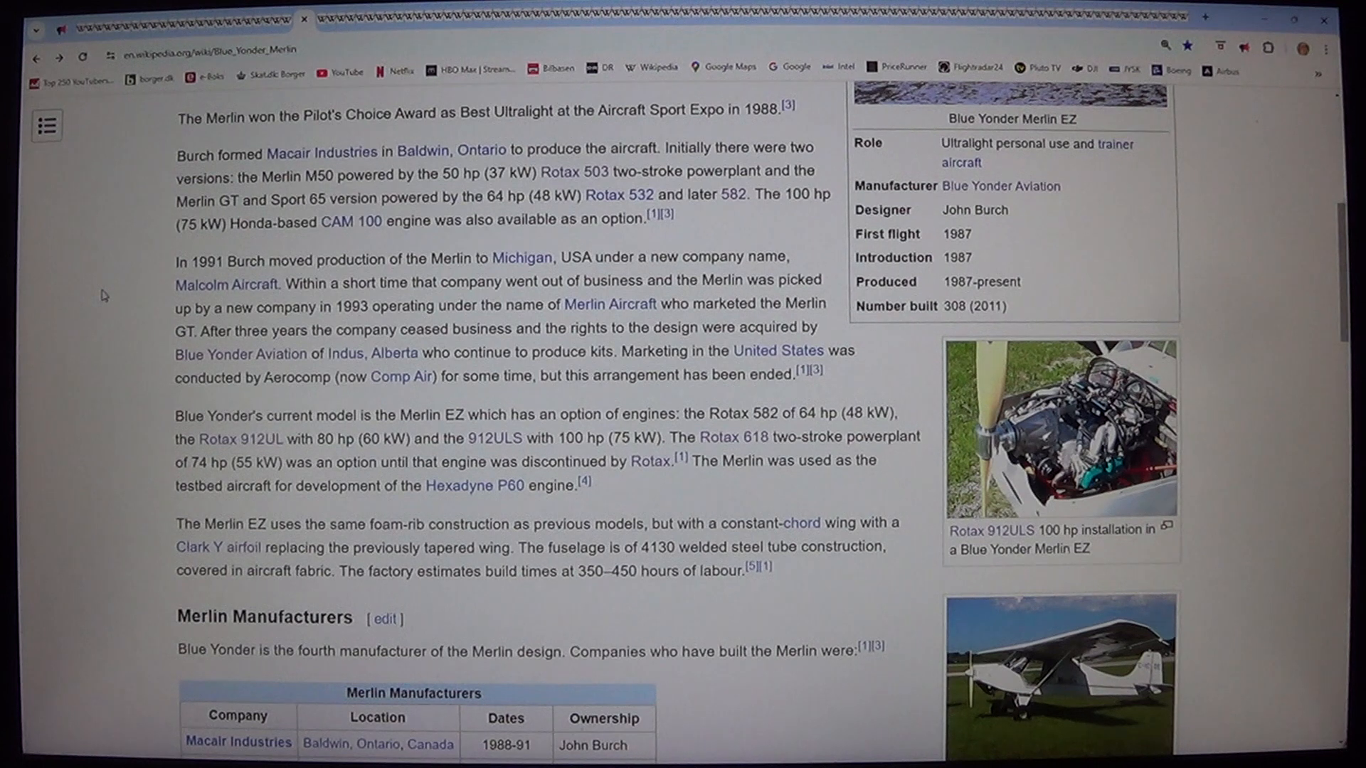
mouse_move(60, 512)
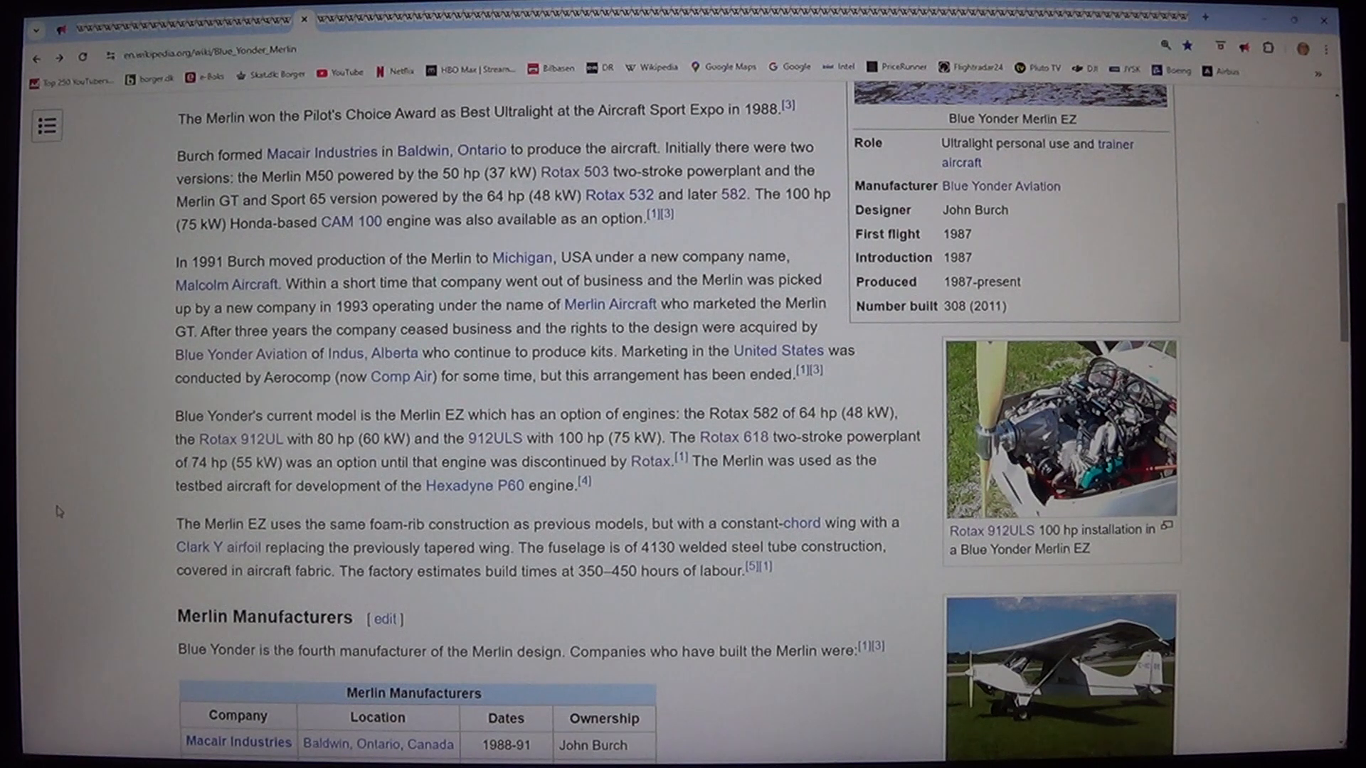
scroll("down", 3)
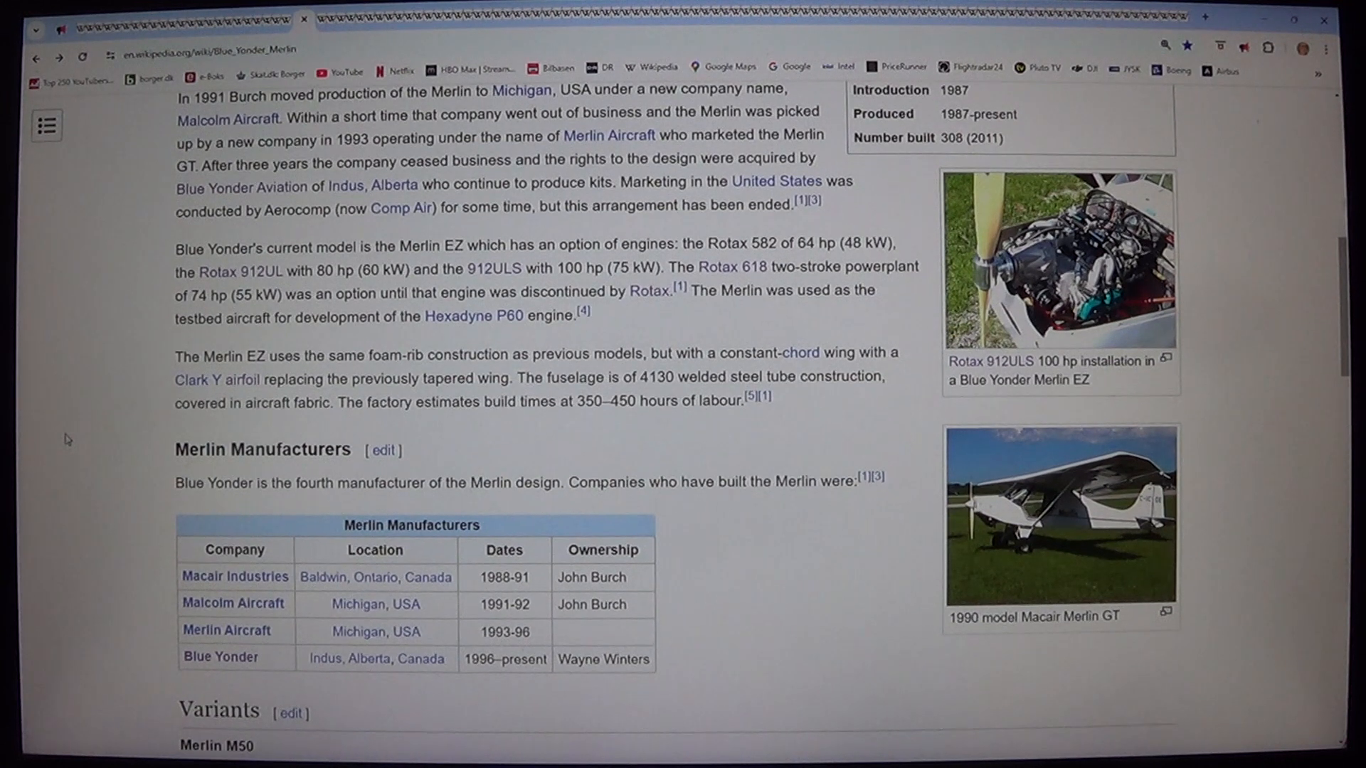
scroll("down", 3)
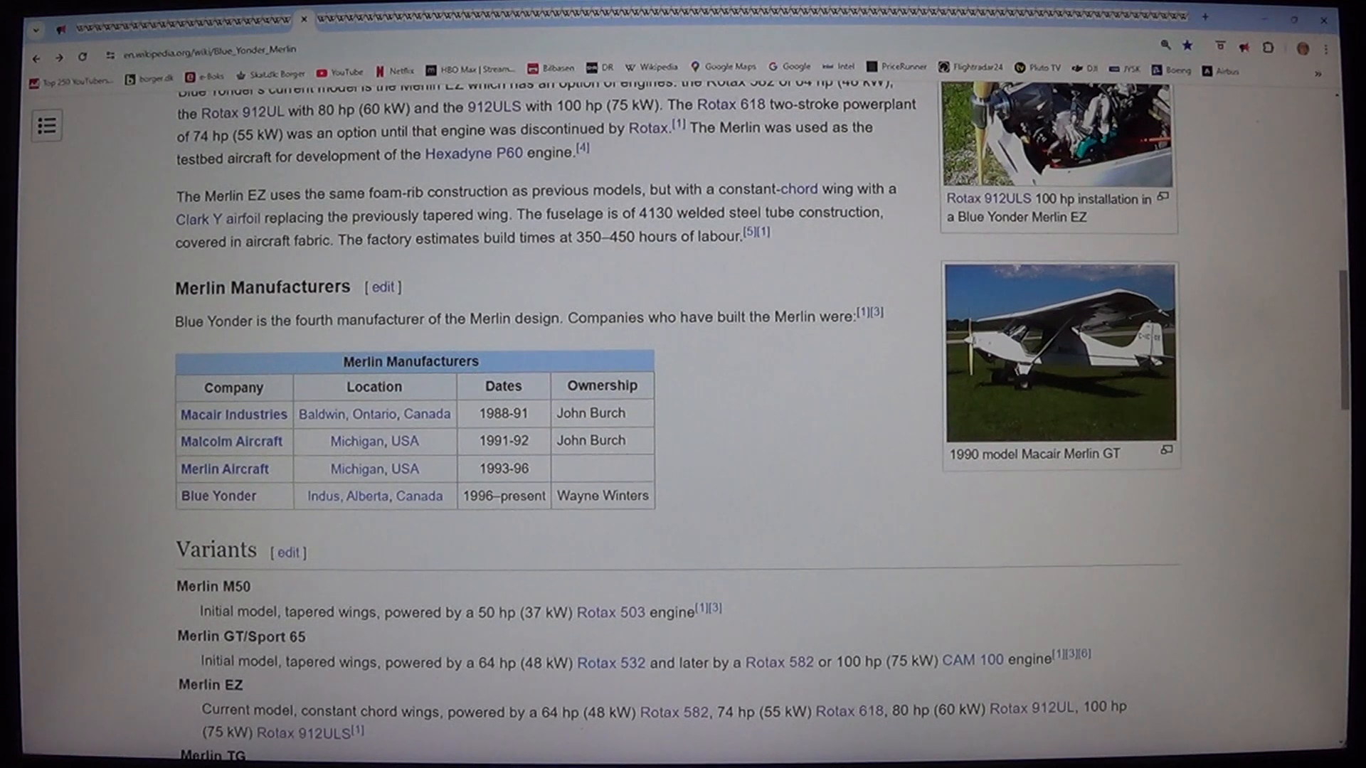
left_click(1057, 128)
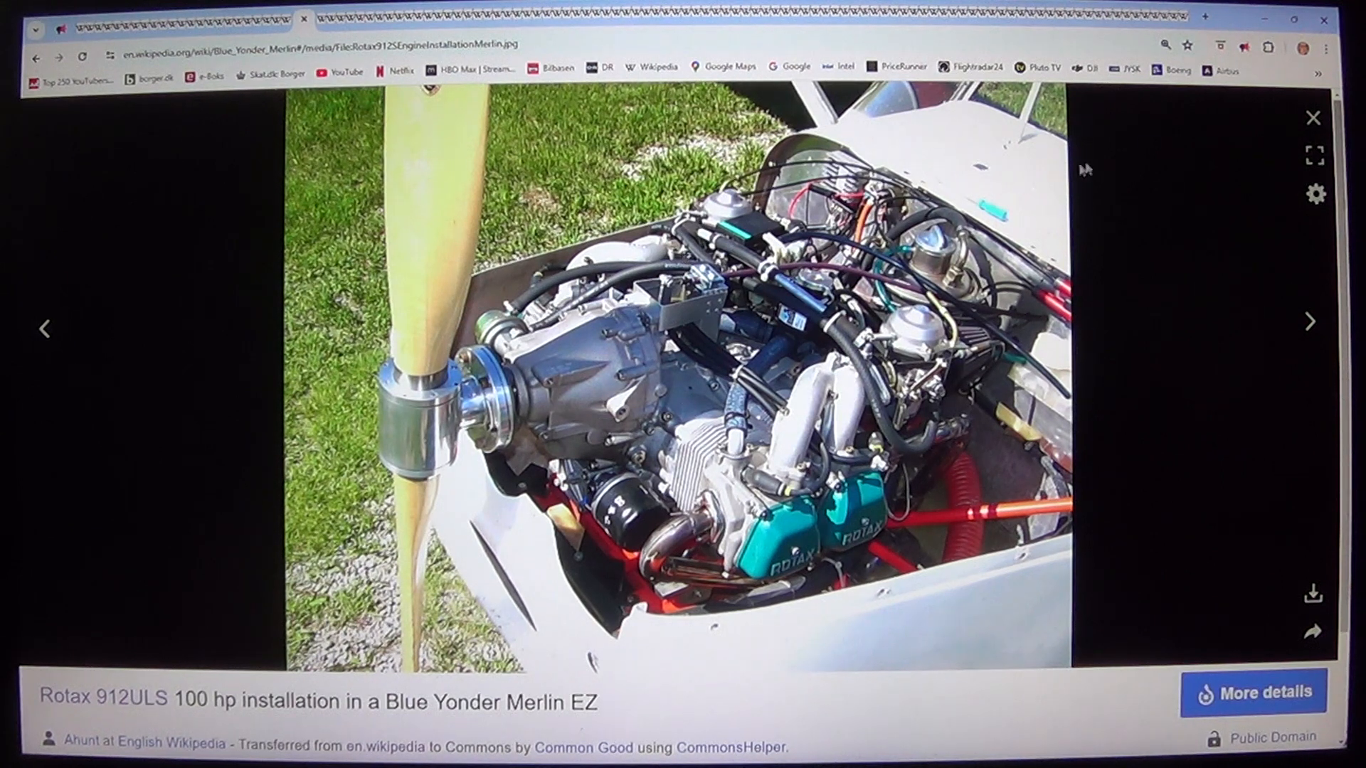
left_click(1313, 117)
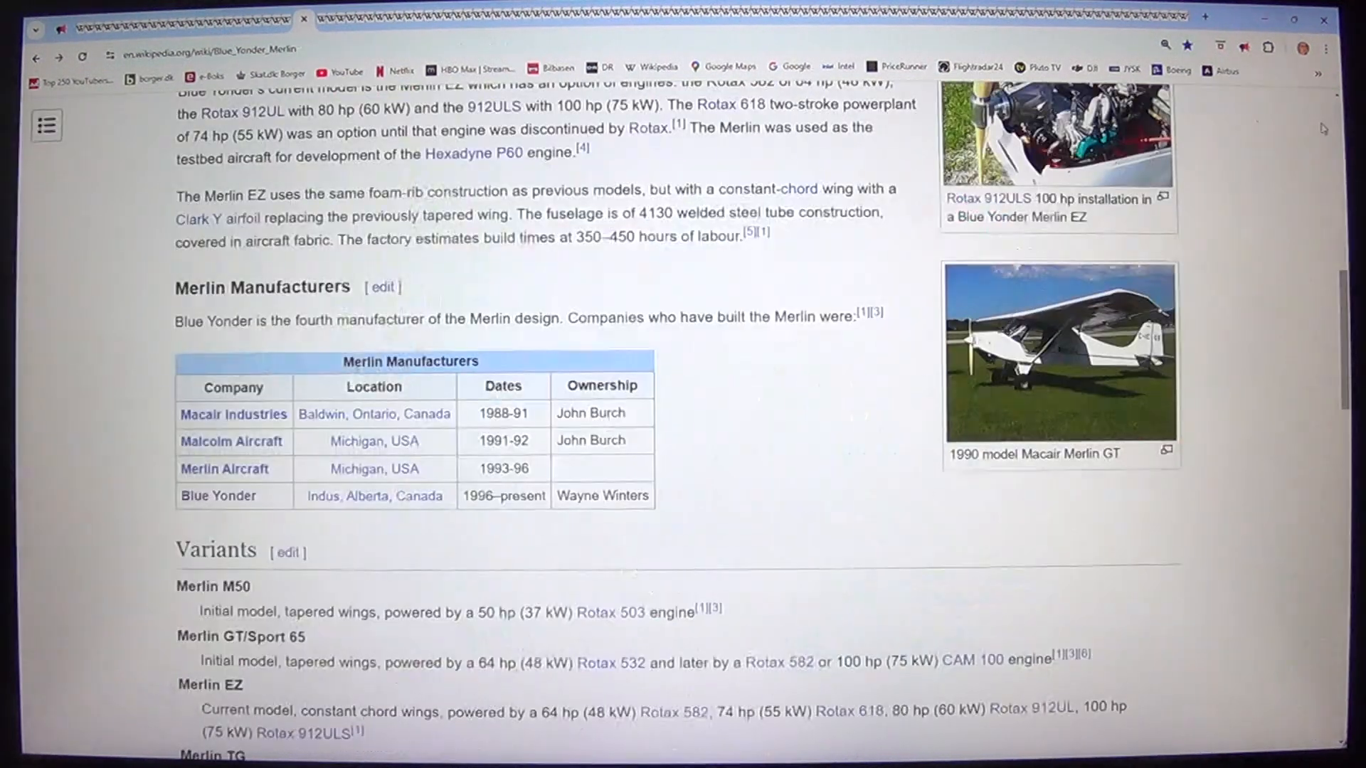
left_click(1059, 362)
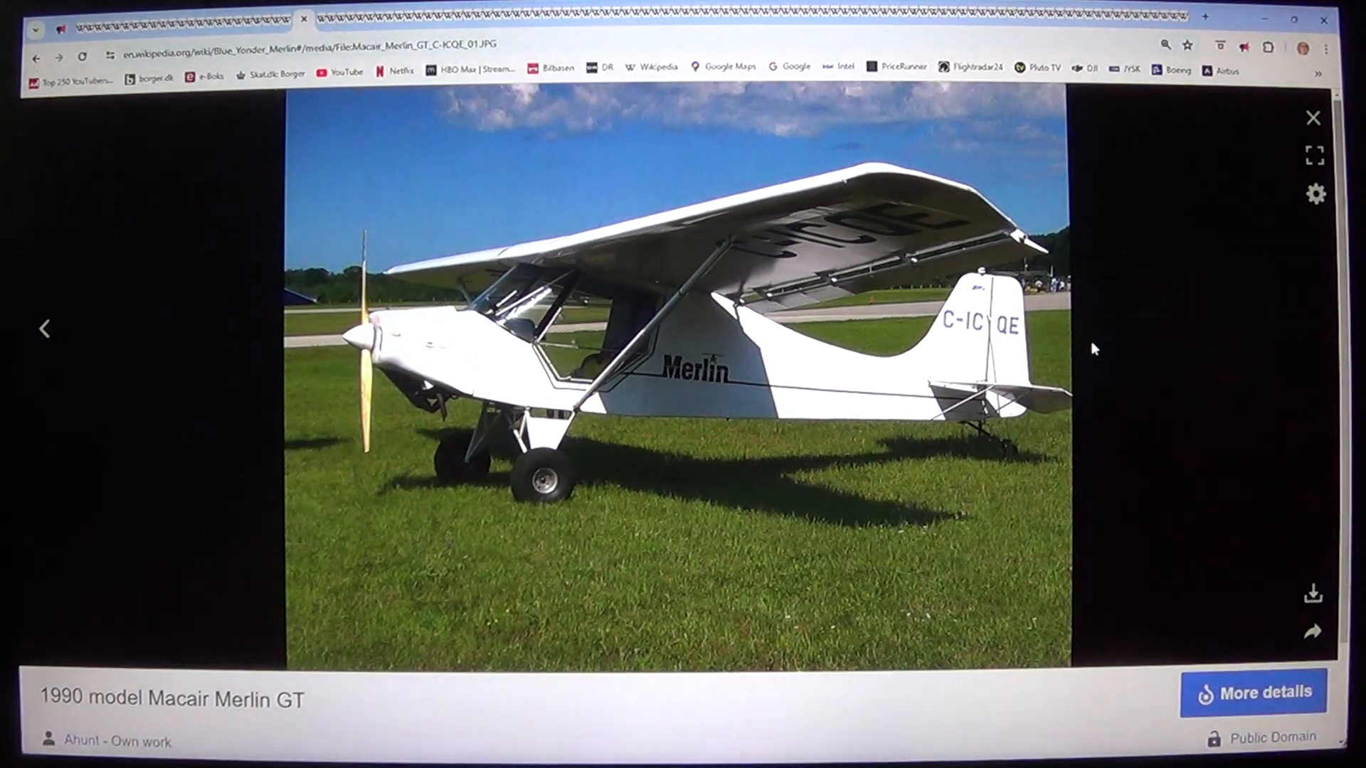
left_click(1311, 117)
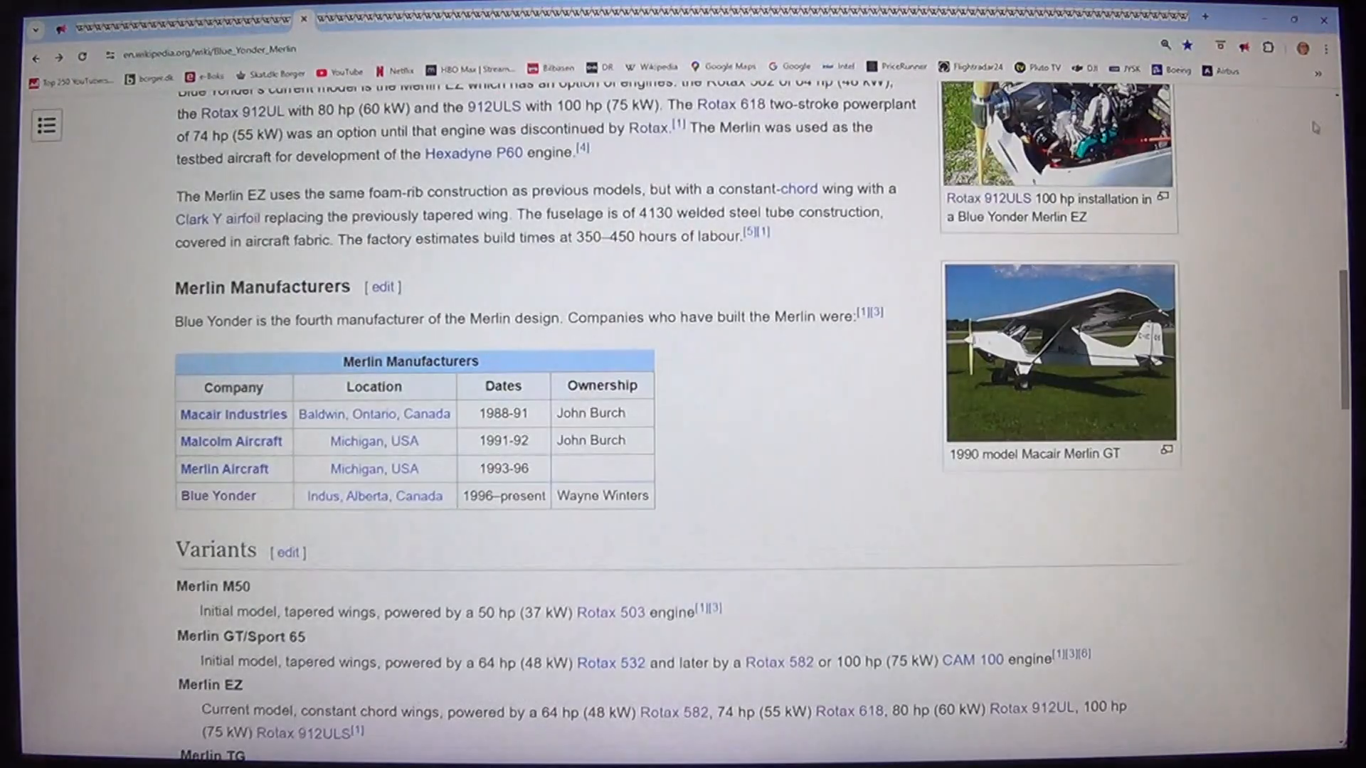
left_click(1050, 132)
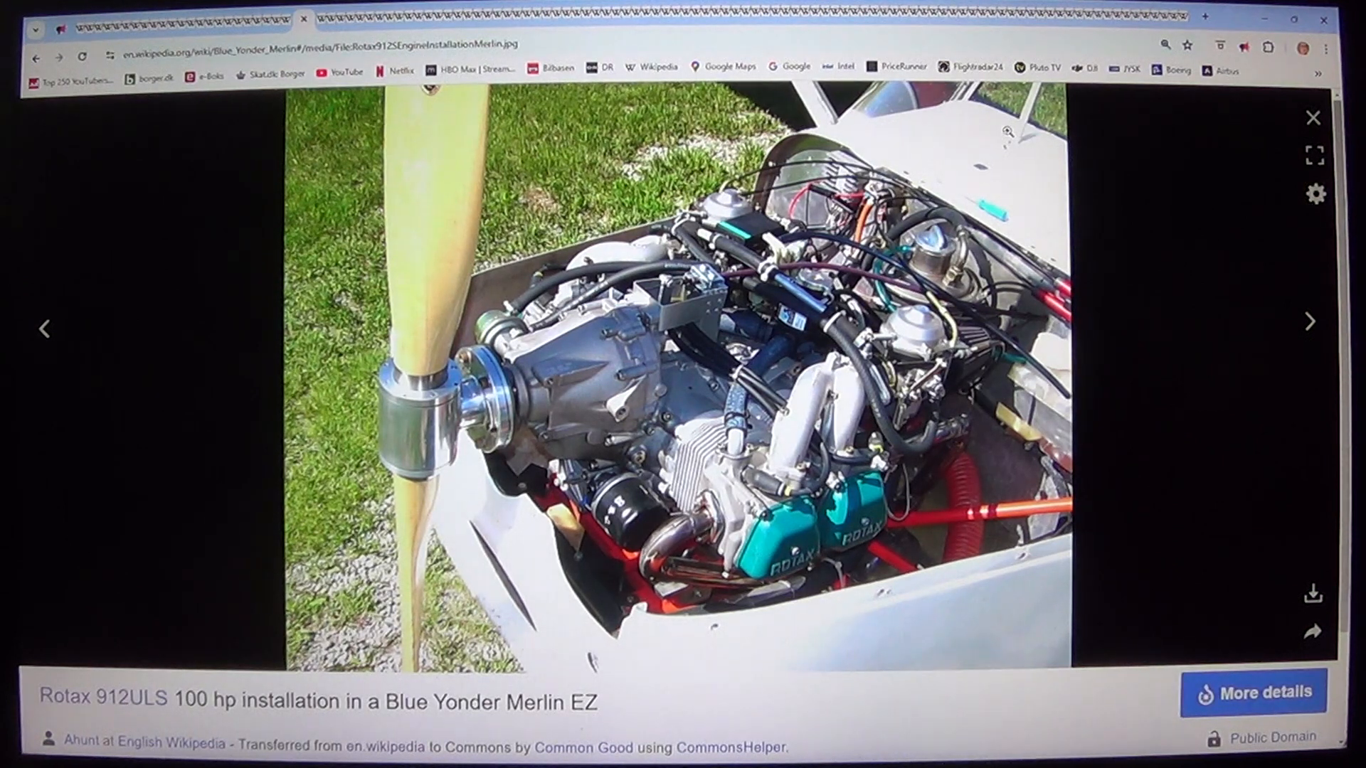
left_click(1313, 117)
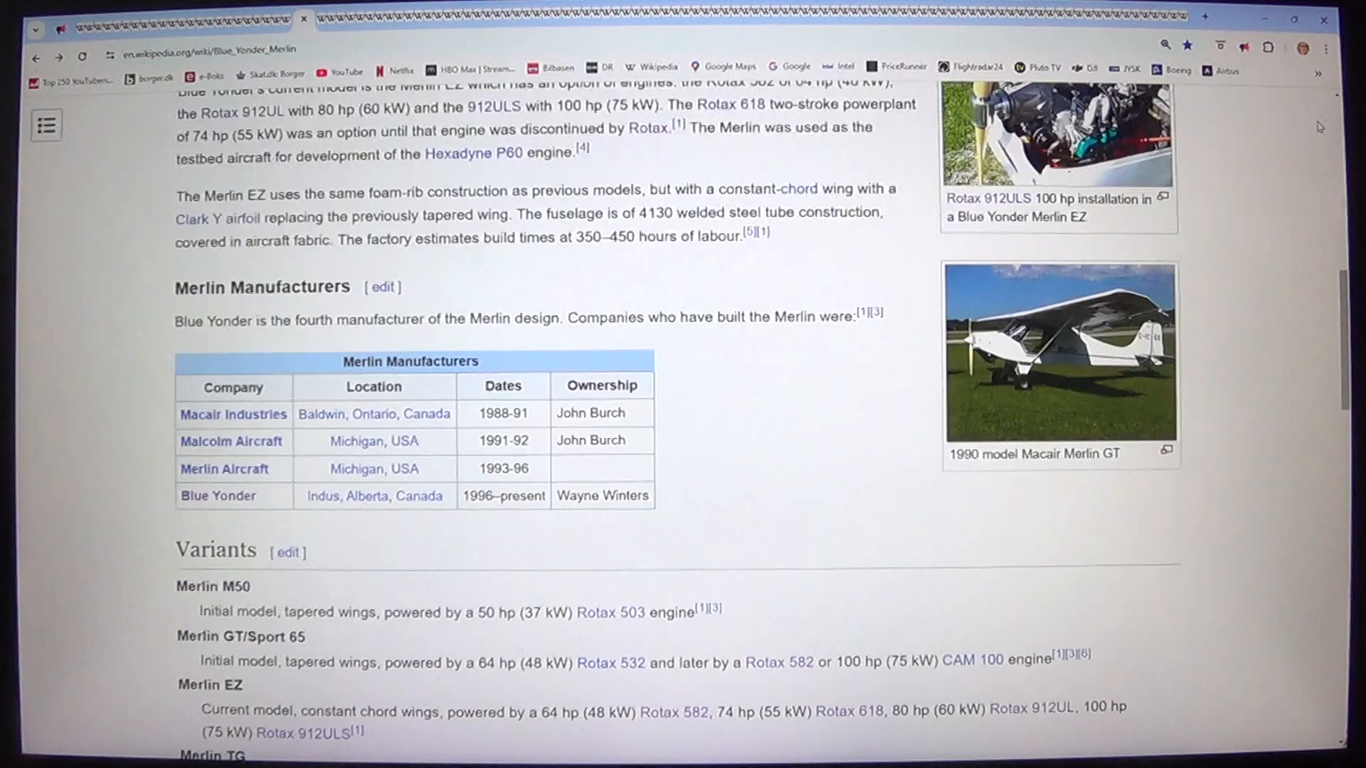
Scroll past the Variants list, including the Merlin TG, to Specifications.
scroll("down", 3)
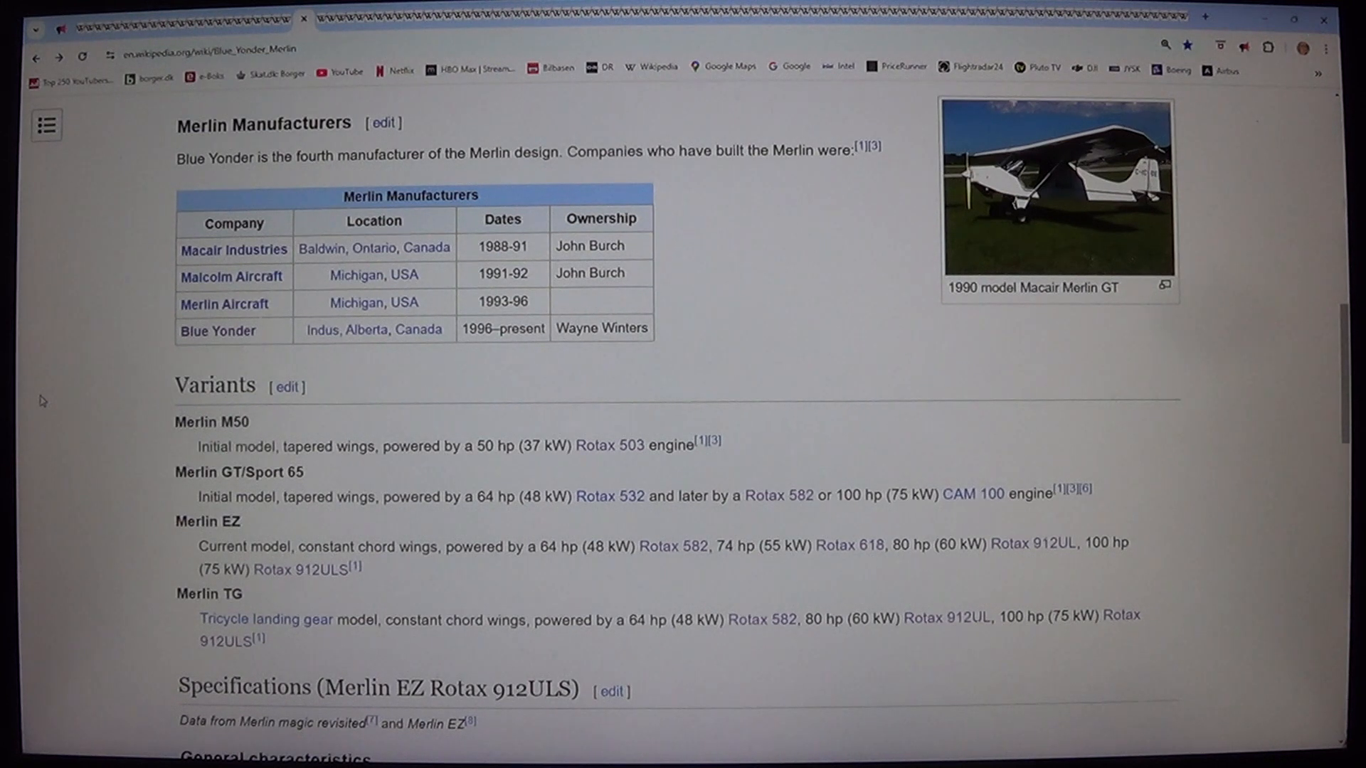
Scroll to the Merlin EZ Rotax 912ULS general characteristics, reaching Performance.
scroll("down", 3)
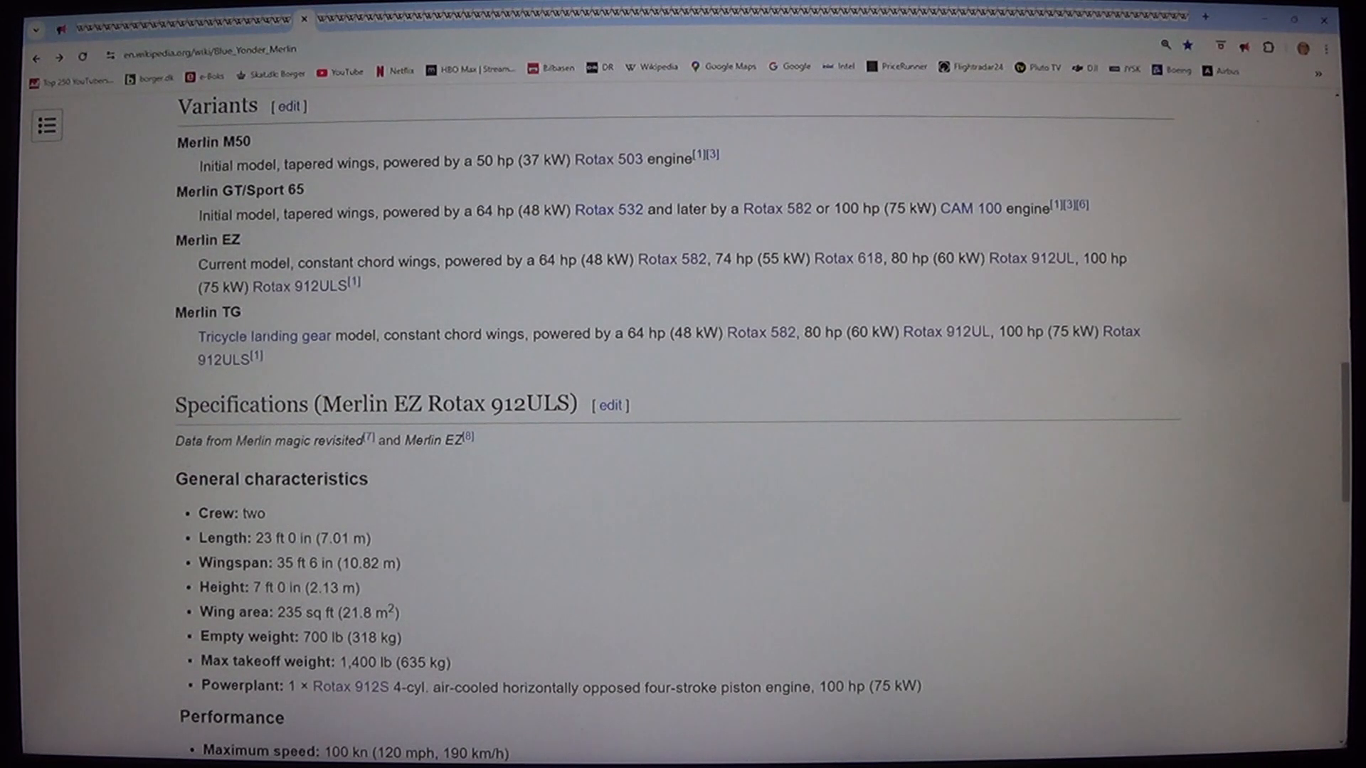
mouse_move(1287, 260)
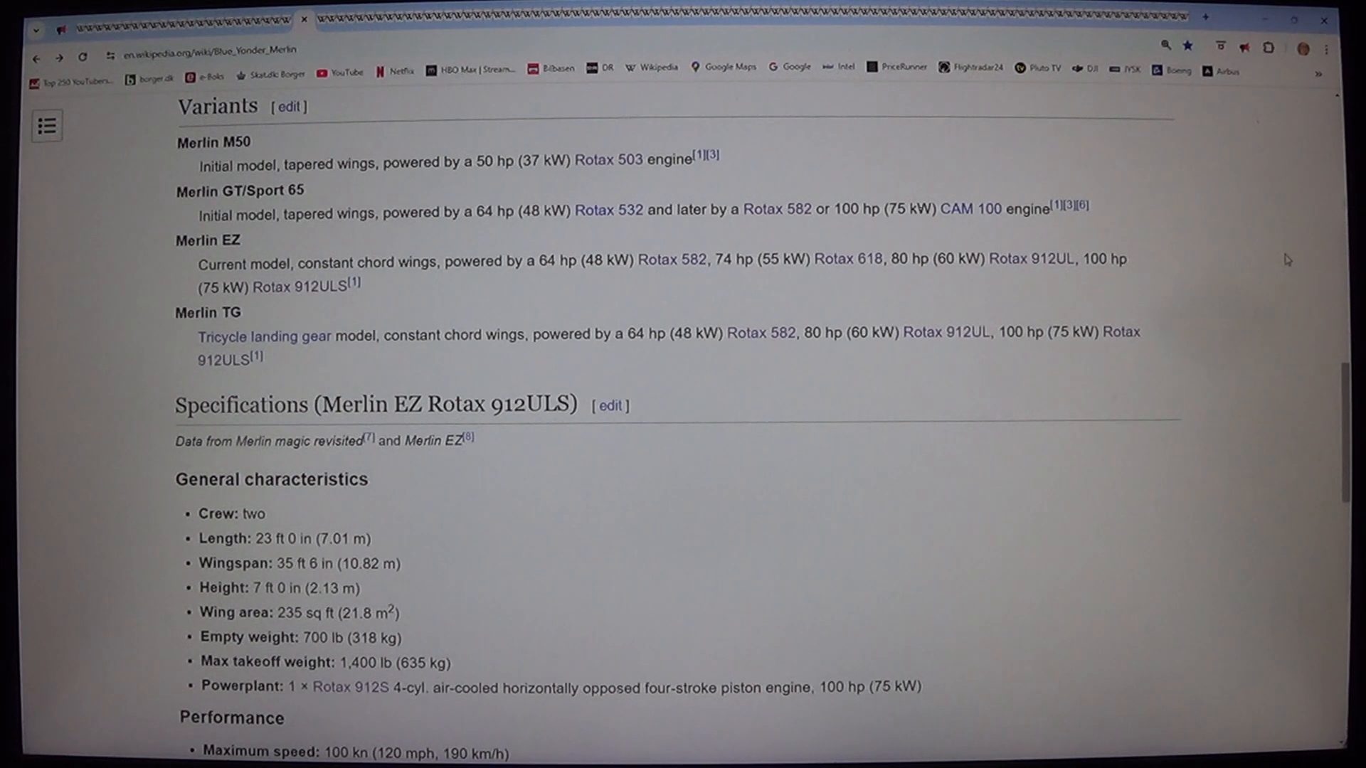
Scroll through the Performance figures and See also to the start of References.
scroll("down", 3)
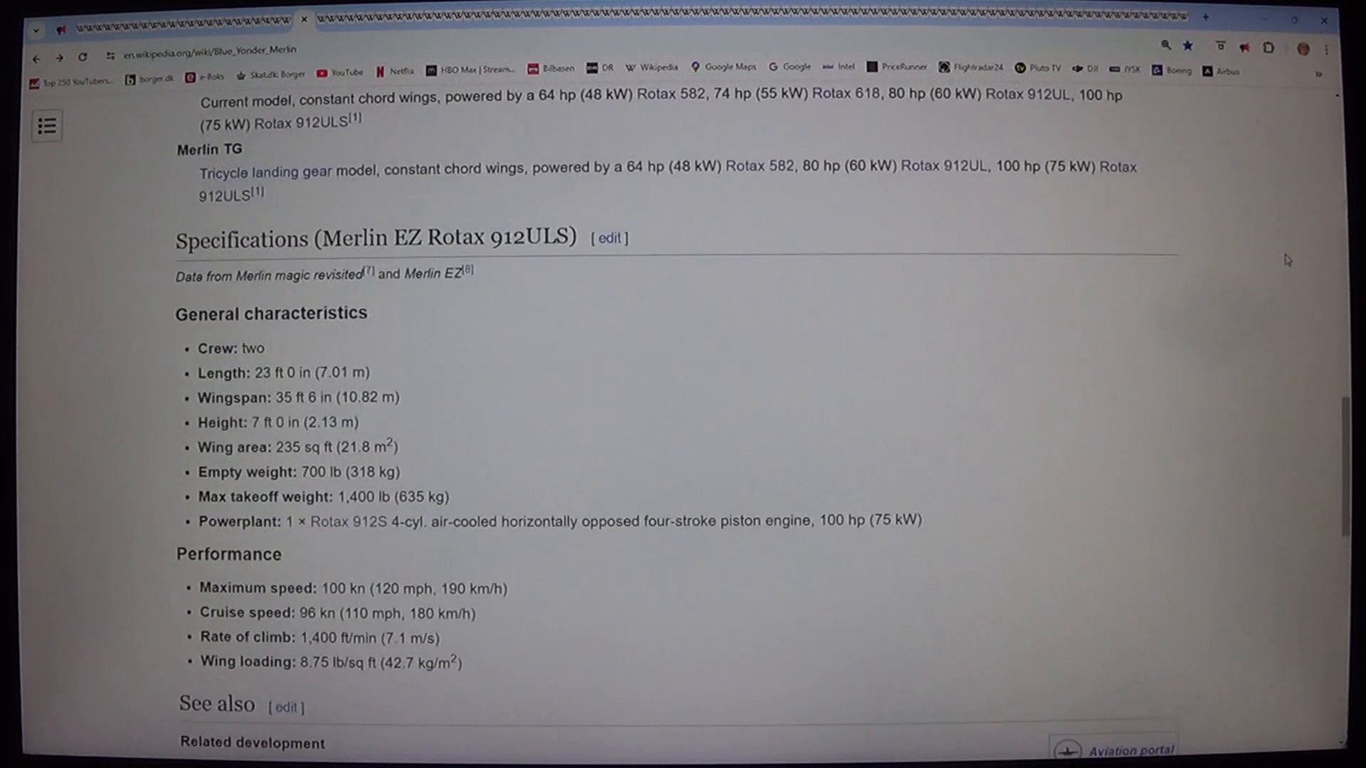
scroll("down", 3)
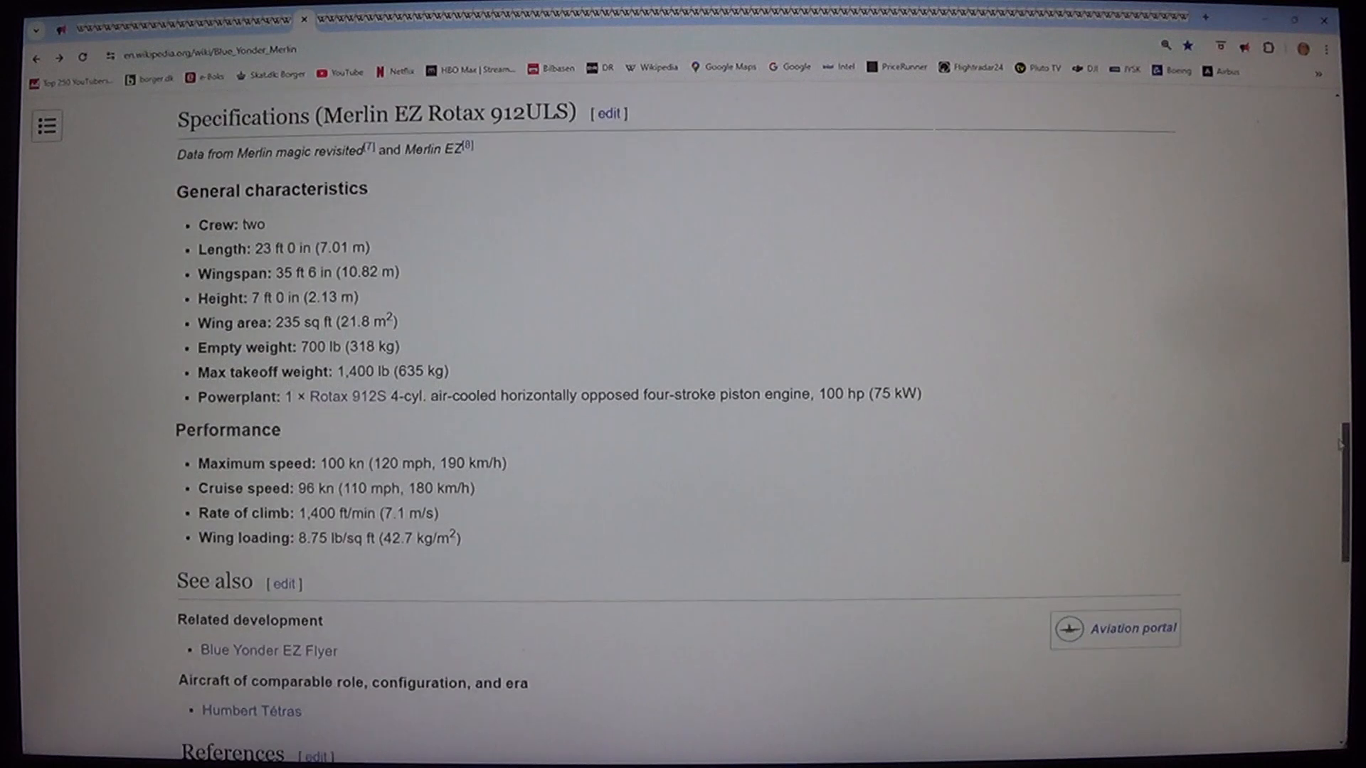
mouse_move(1208, 222)
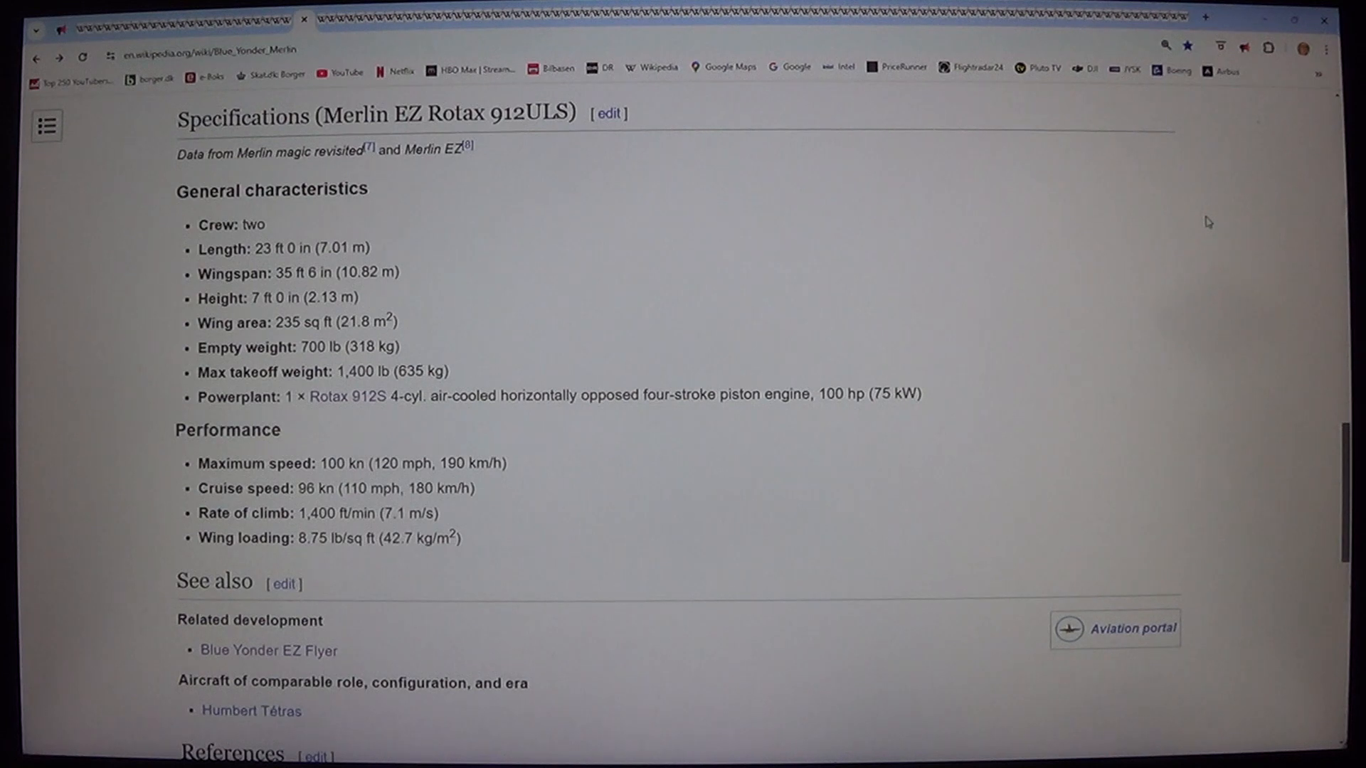
mouse_move(1155, 165)
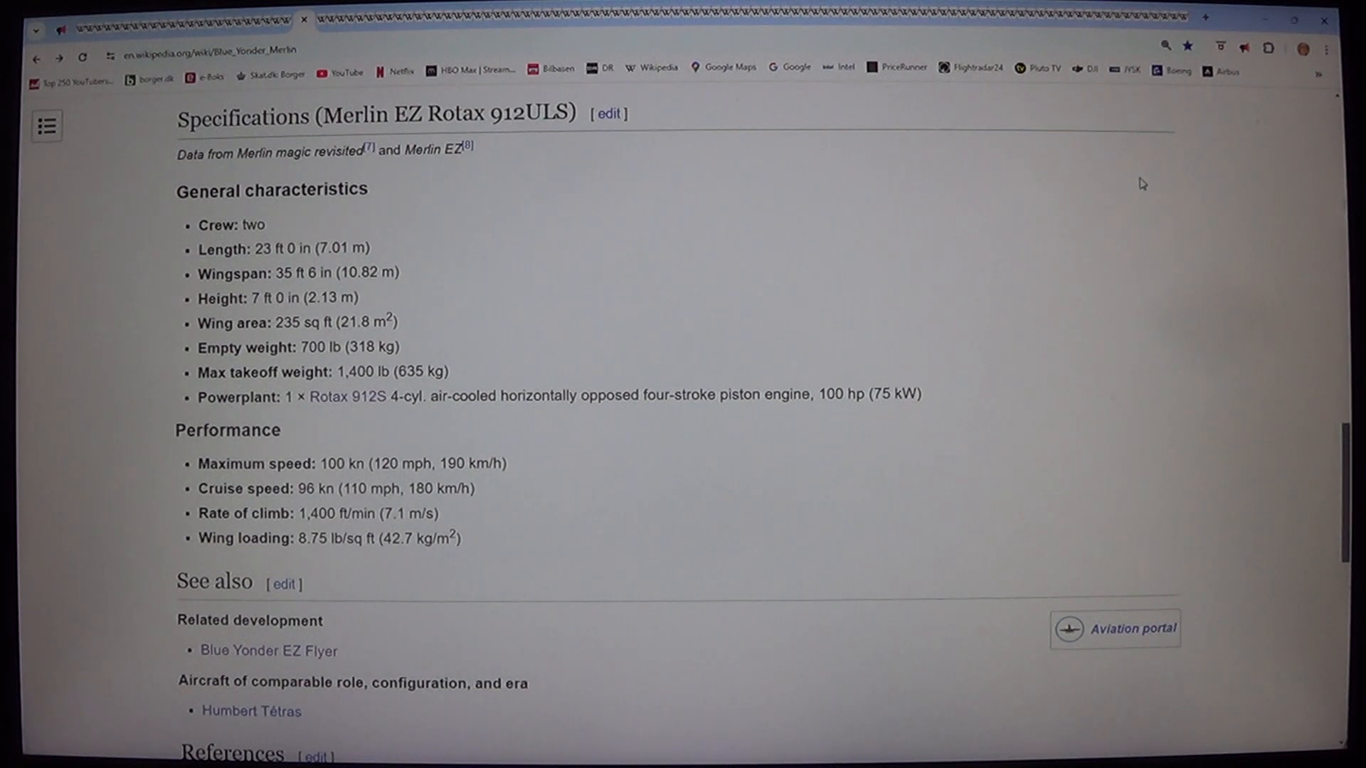
mouse_move(1183, 215)
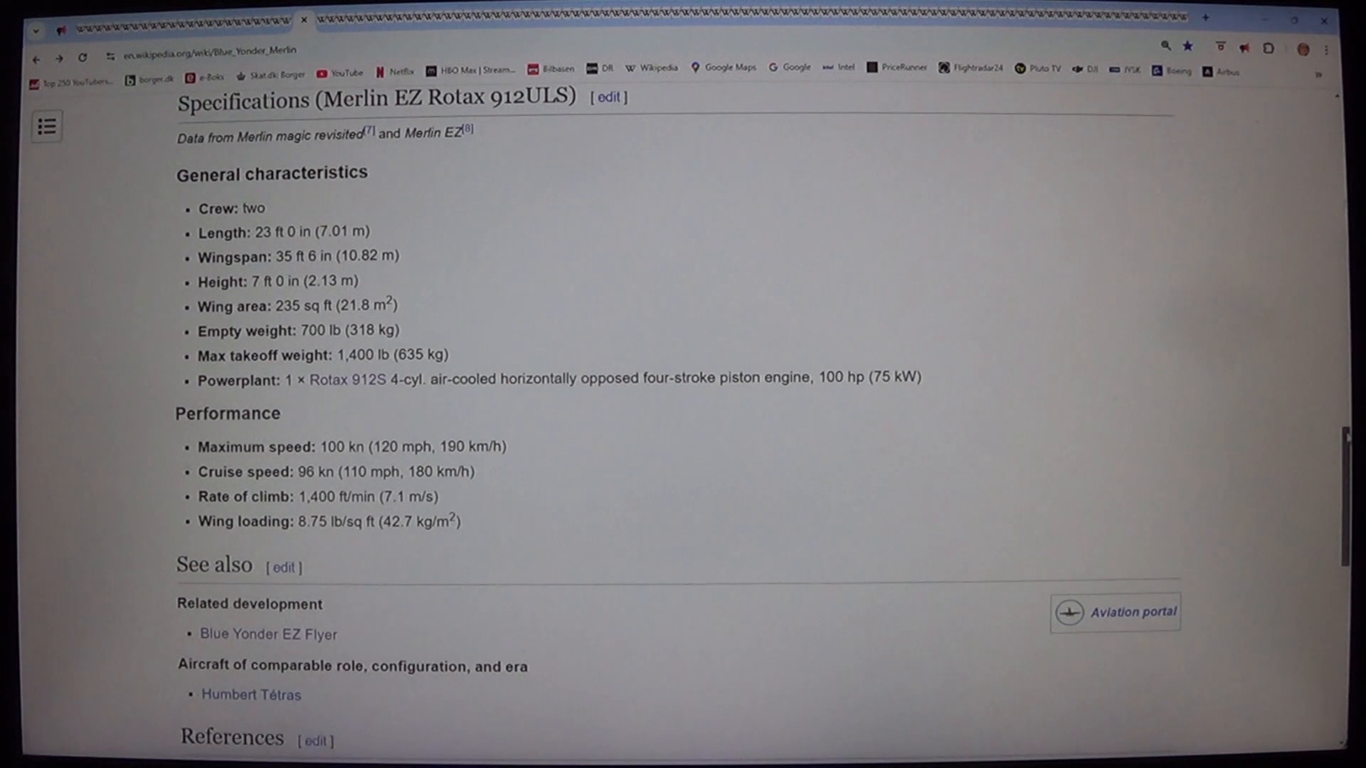
scroll("down", 3)
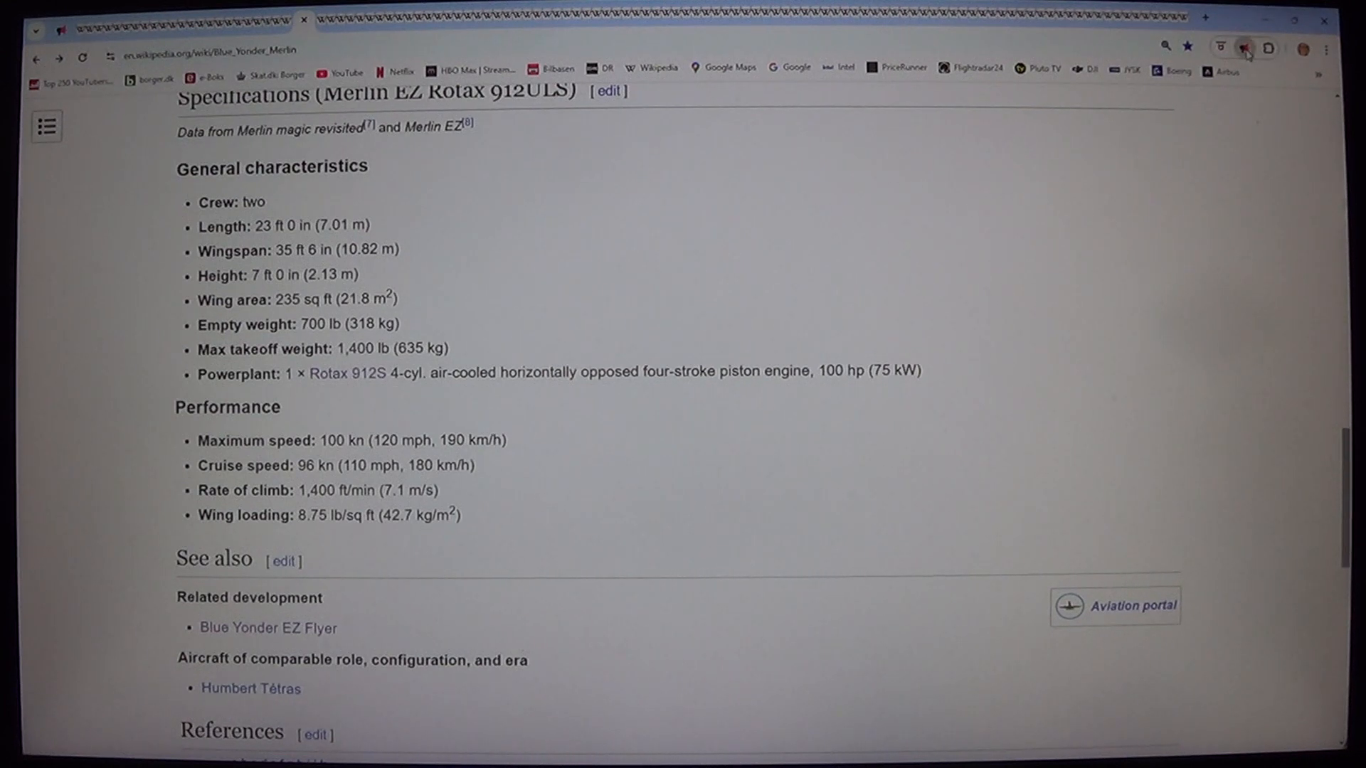
Open the read-aloud extension panel from the Chrome toolbar.
left_click(1243, 46)
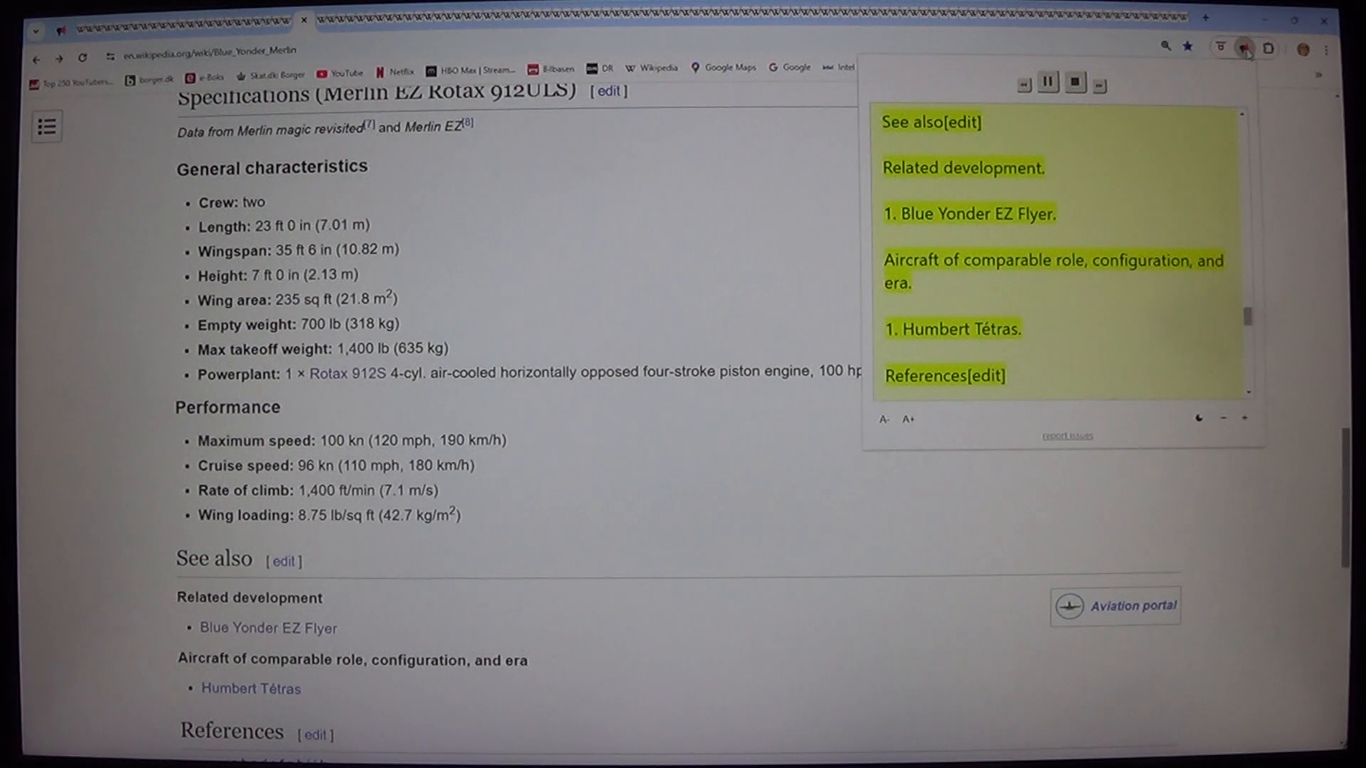